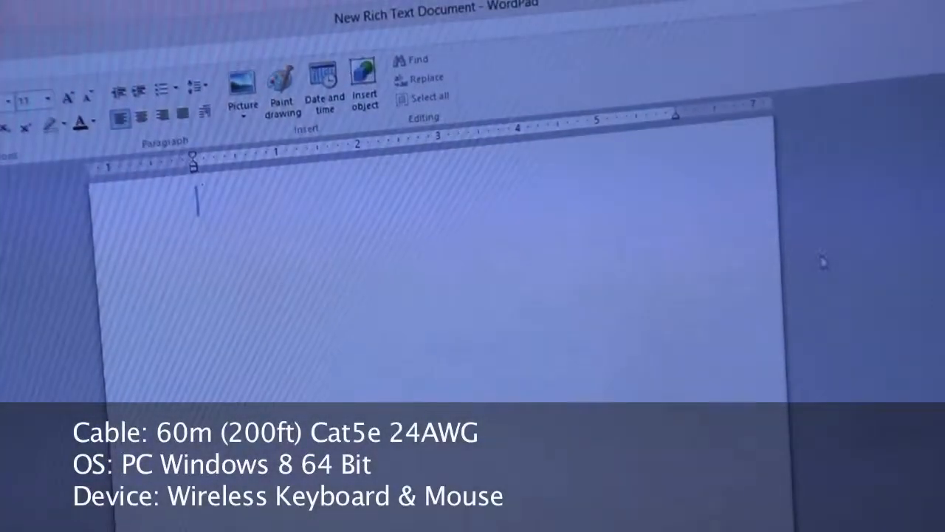
pyautogui.write('tytrytfhfghftht')
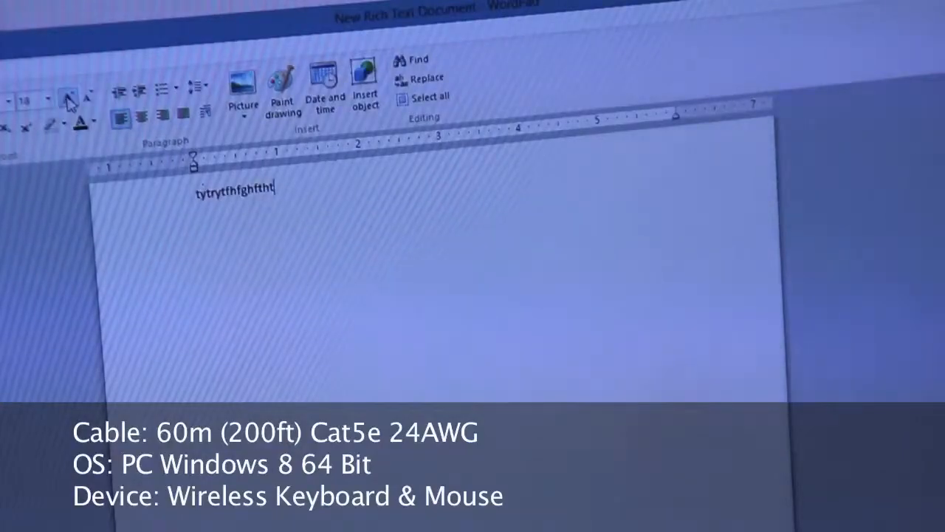
pyautogui.write('ftyftytfh')
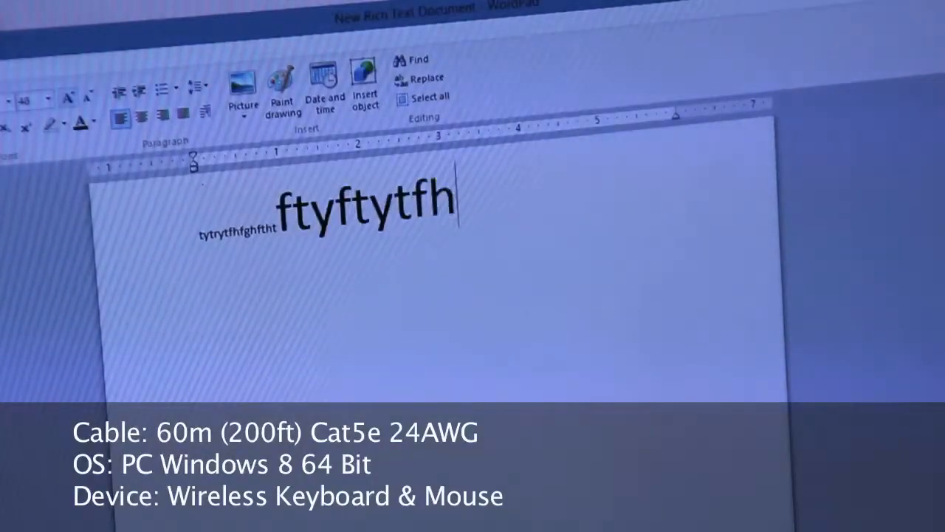